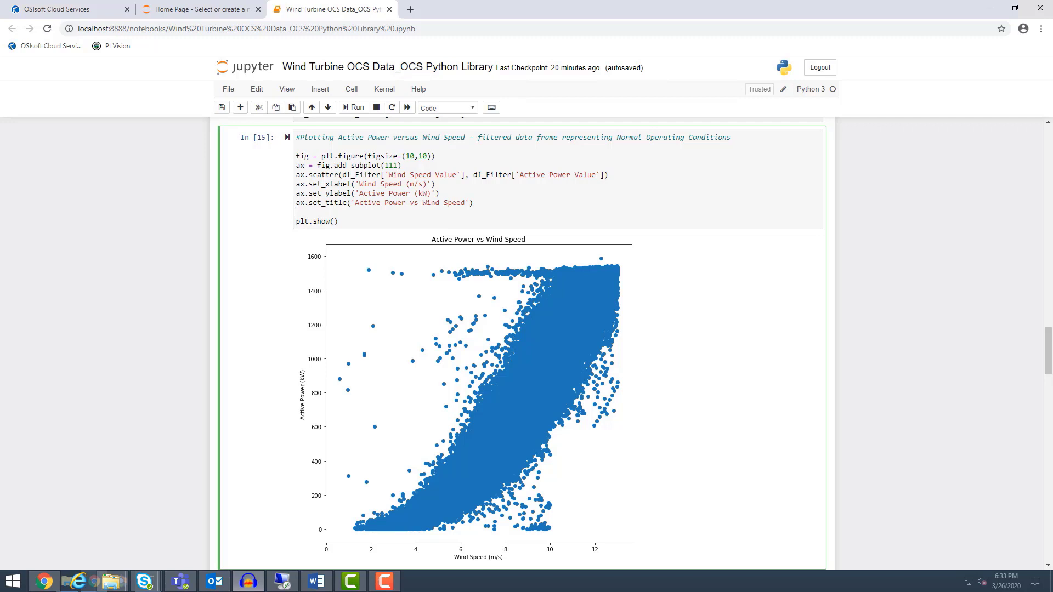
pyautogui.moveTo(273, 218)
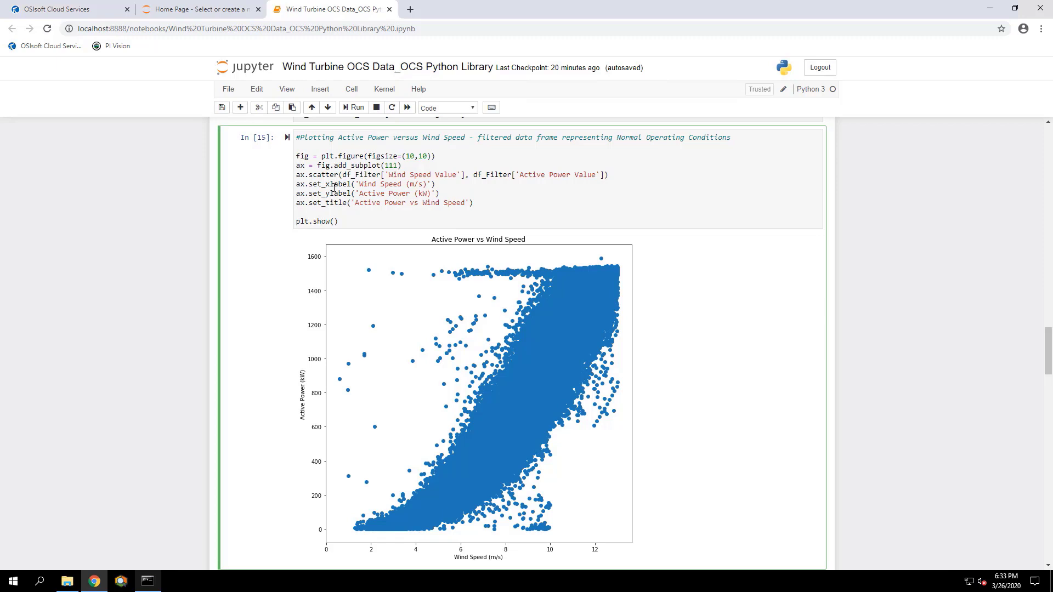
pyautogui.moveTo(344, 214)
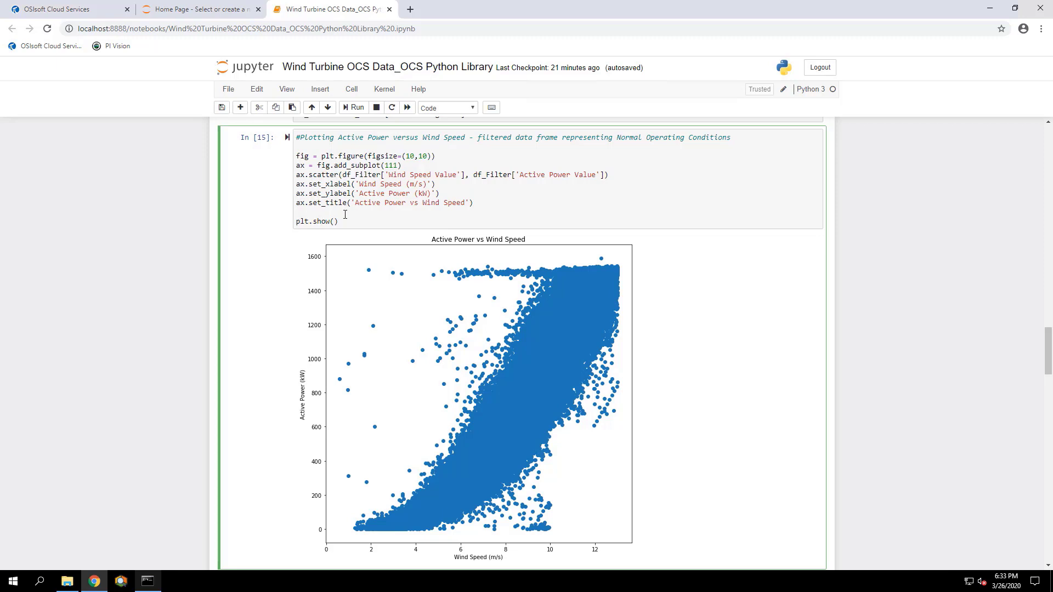
pyautogui.click(438, 193)
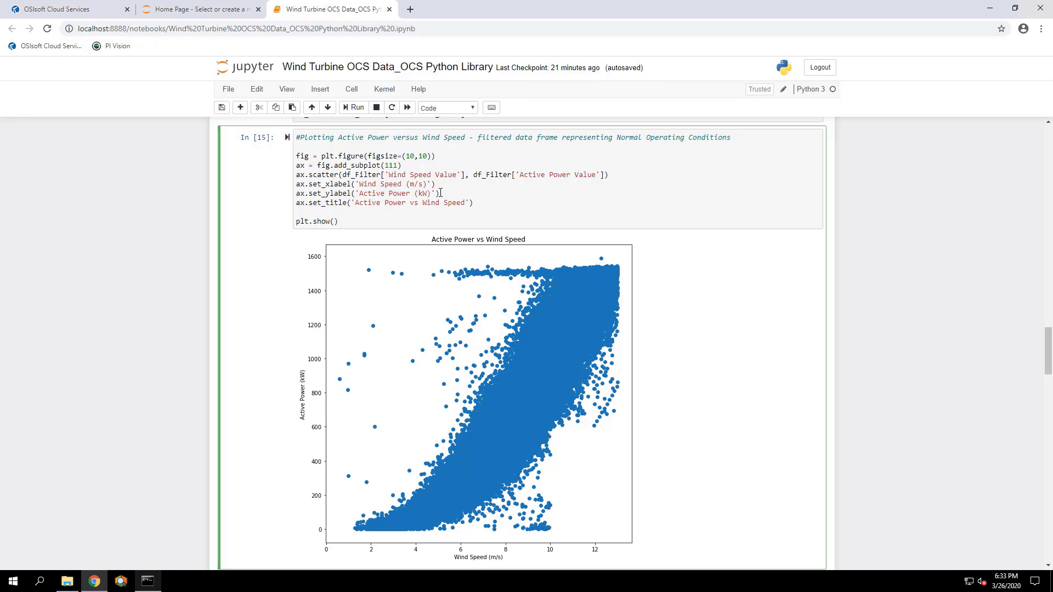
pyautogui.scroll(3)
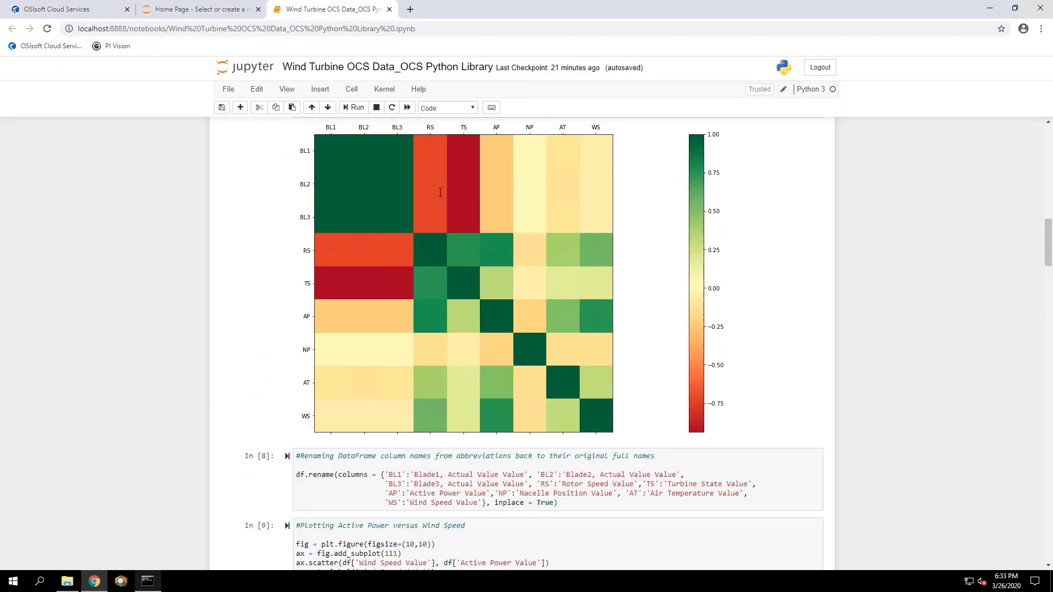
pyautogui.scroll(3)
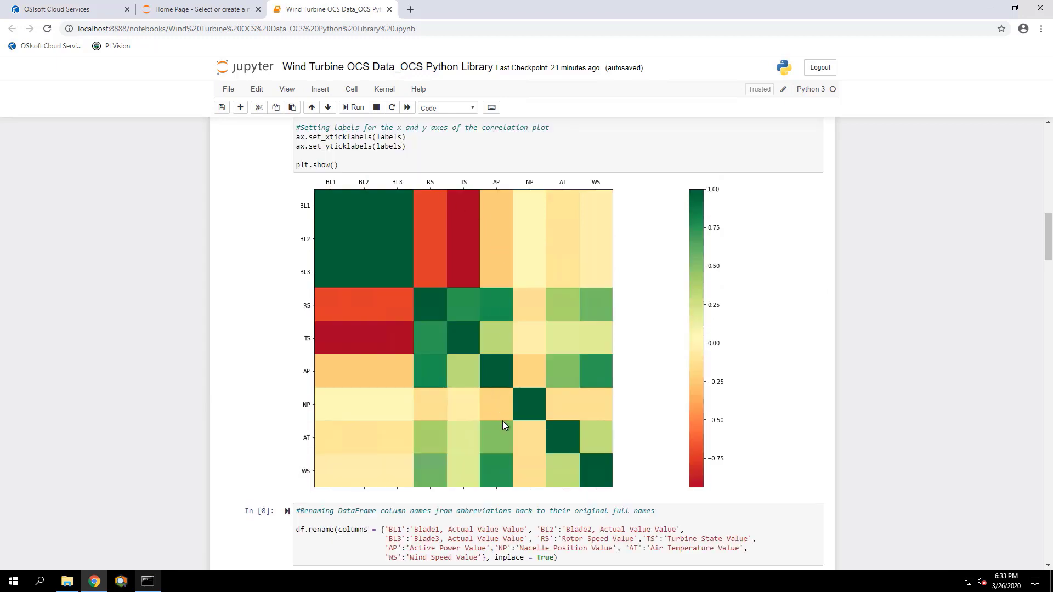
pyautogui.moveTo(494, 460)
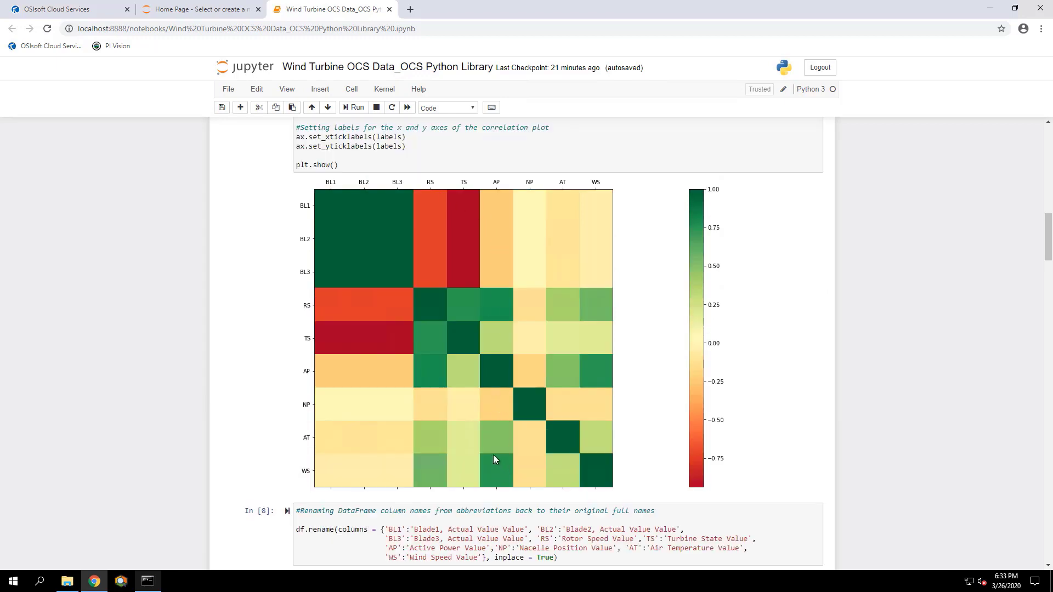
pyautogui.scroll(-3)
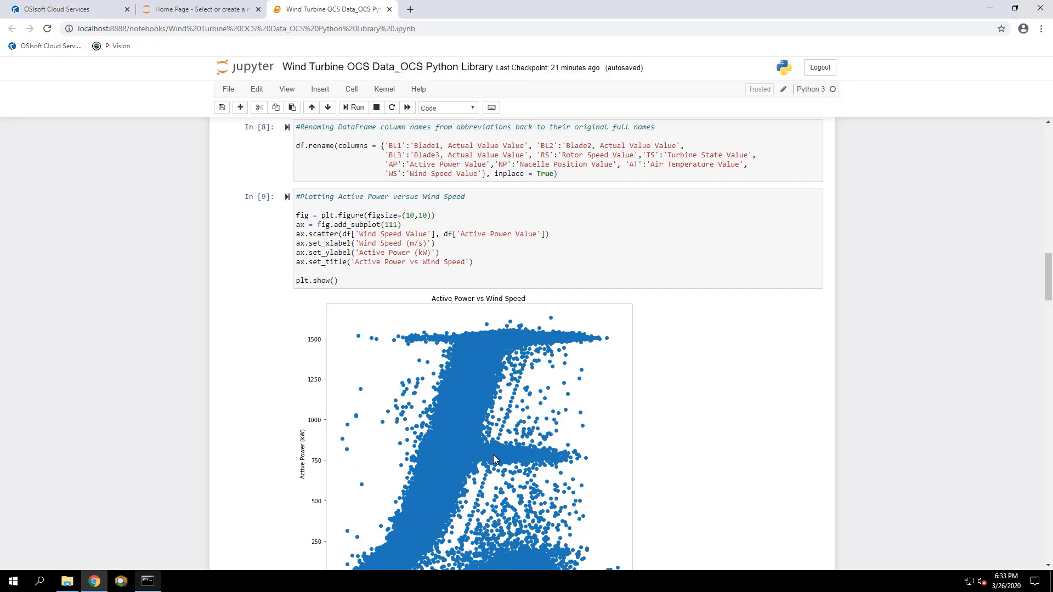
pyautogui.scroll(-3)
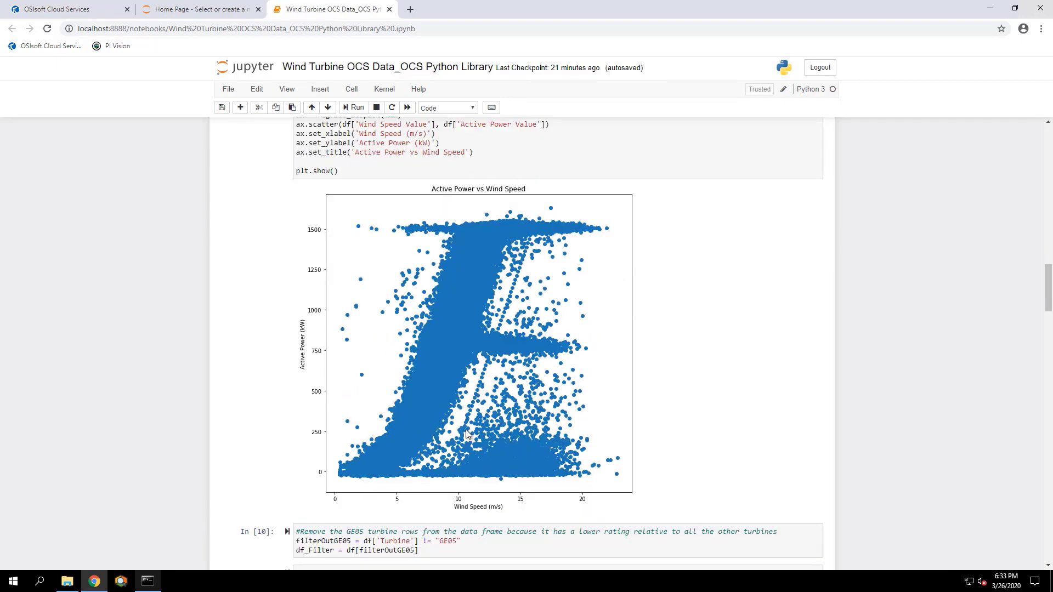
pyautogui.click(356, 107)
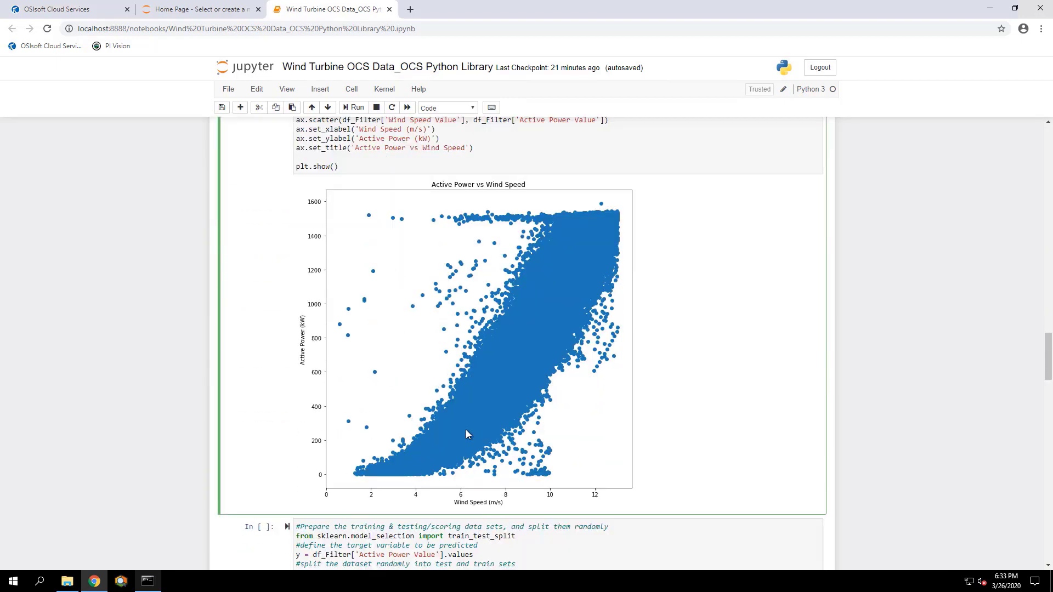
pyautogui.scroll(3)
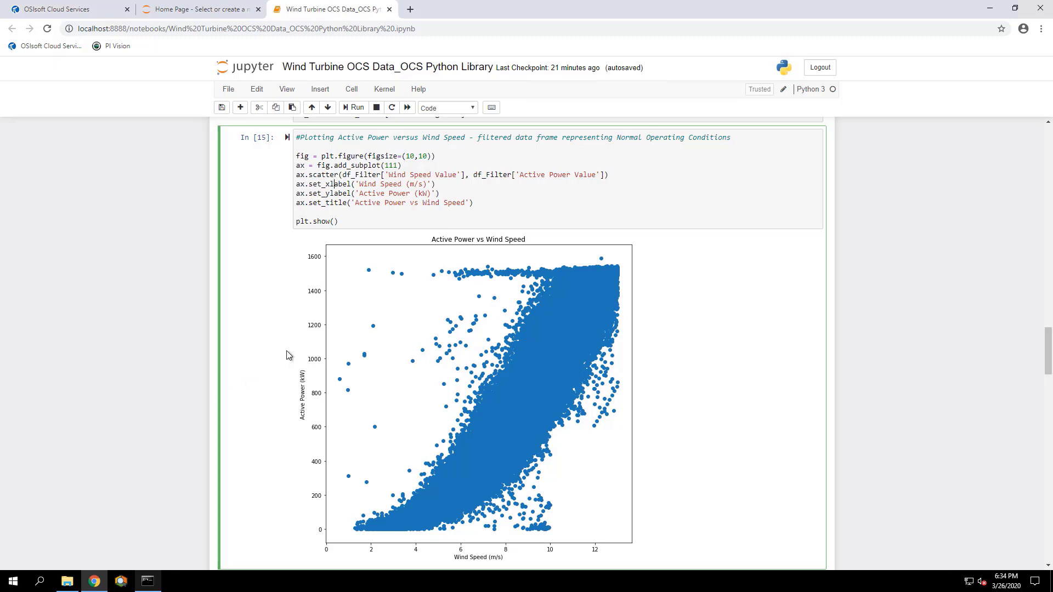
pyautogui.moveTo(376, 232)
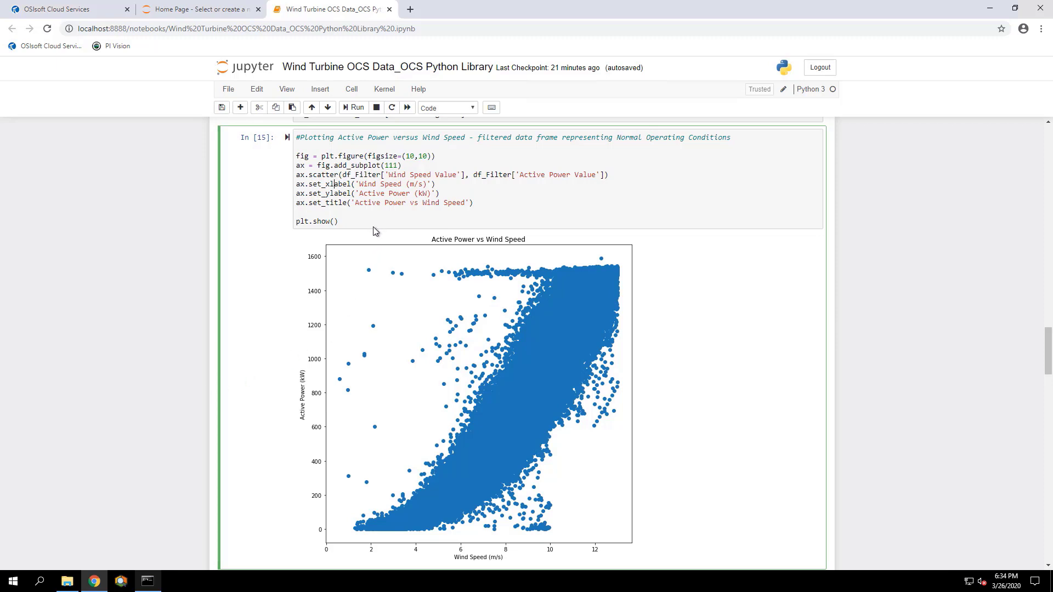
pyautogui.moveTo(357, 214)
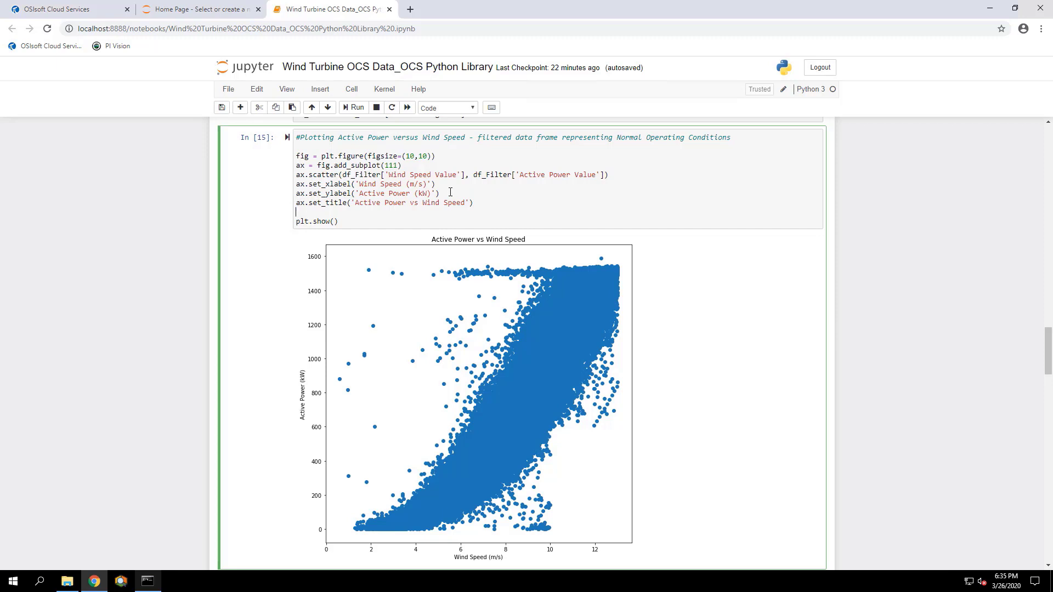
pyautogui.moveTo(441, 250)
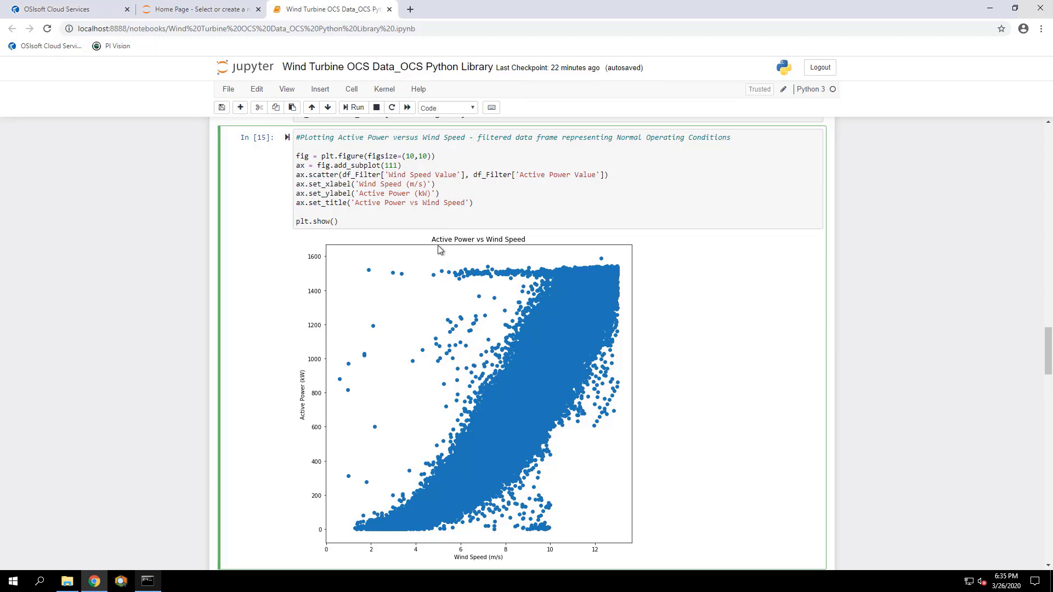